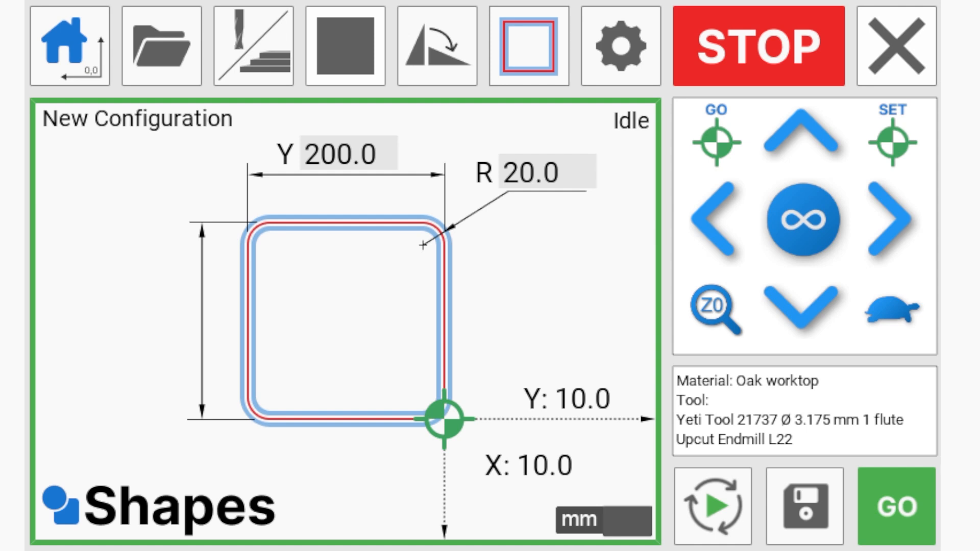
- Bring up and dismiss the machine homing prompt
{"action": "left_click", "coordinate": [69, 44]}
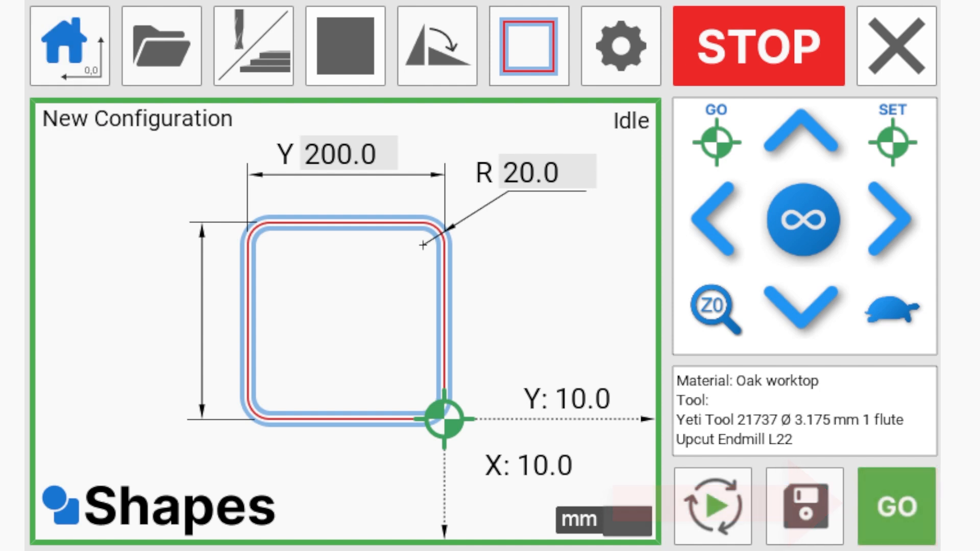
{"action": "left_click", "coordinate": [69, 45]}
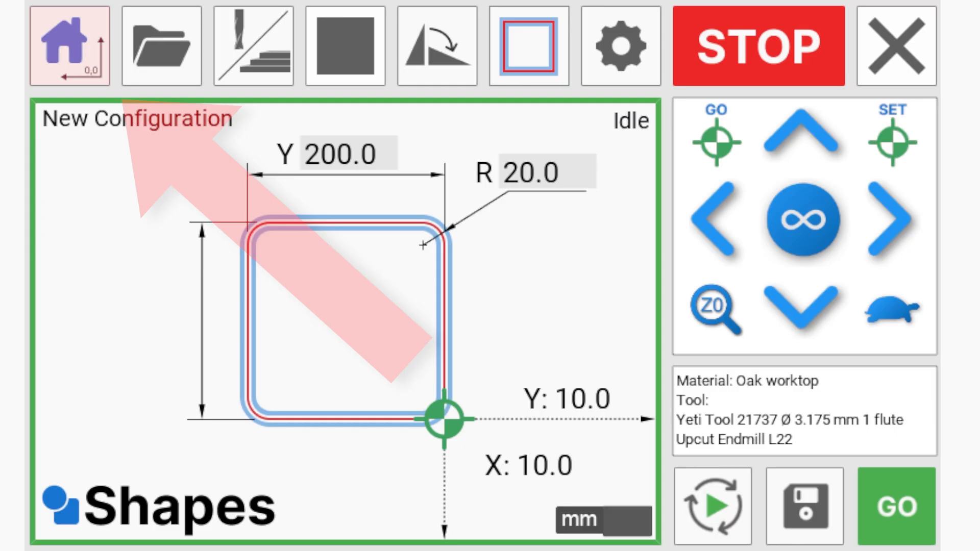
{"action": "left_click", "coordinate": [70, 45]}
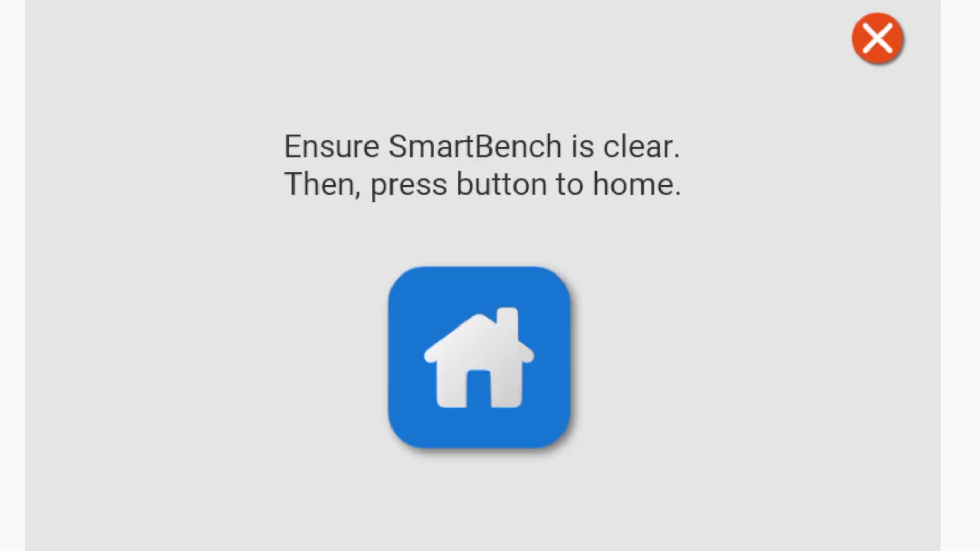
{"action": "left_click", "coordinate": [473, 361]}
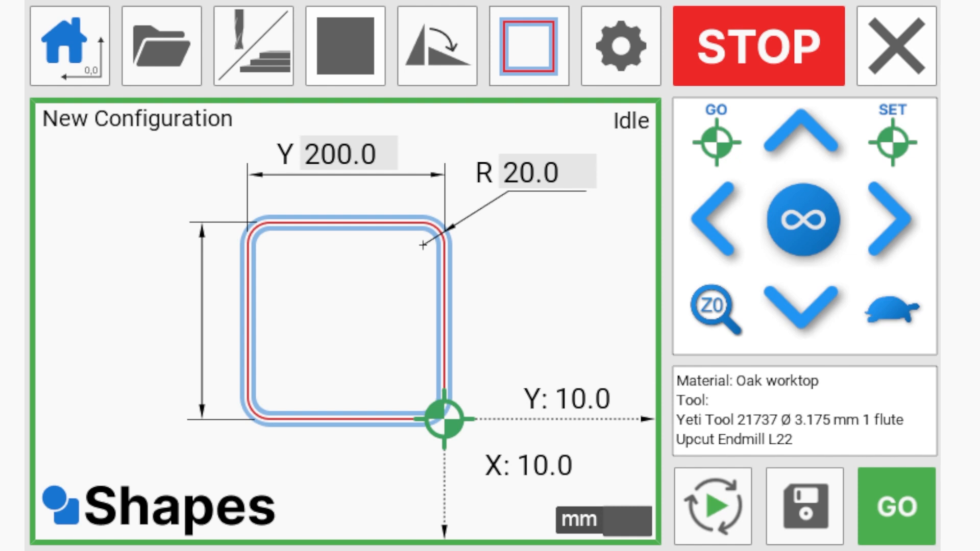
- Load the saved Rectangle job with birch plywood and the 6 mm two-flute downcut endmill
{"action": "left_click", "coordinate": [161, 45]}
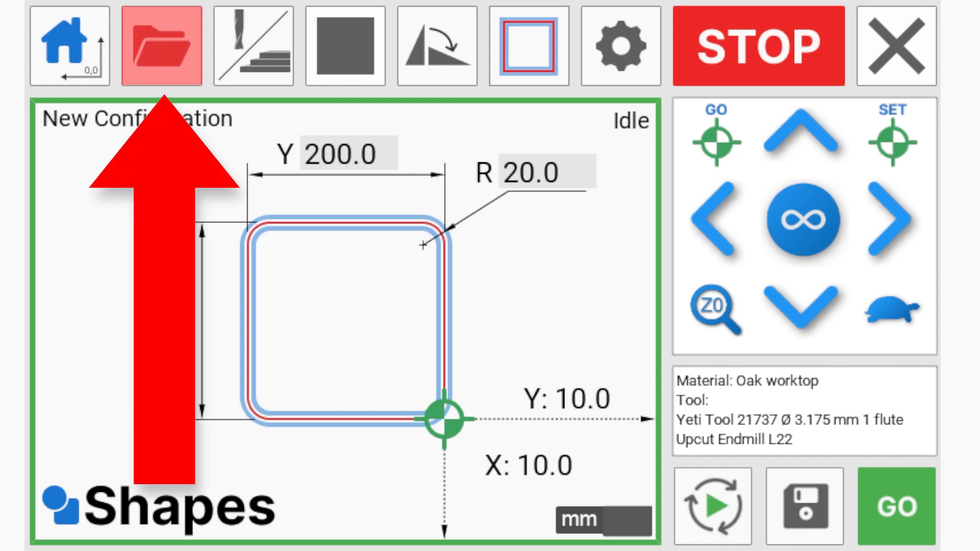
{"action": "left_click", "coordinate": [161, 45]}
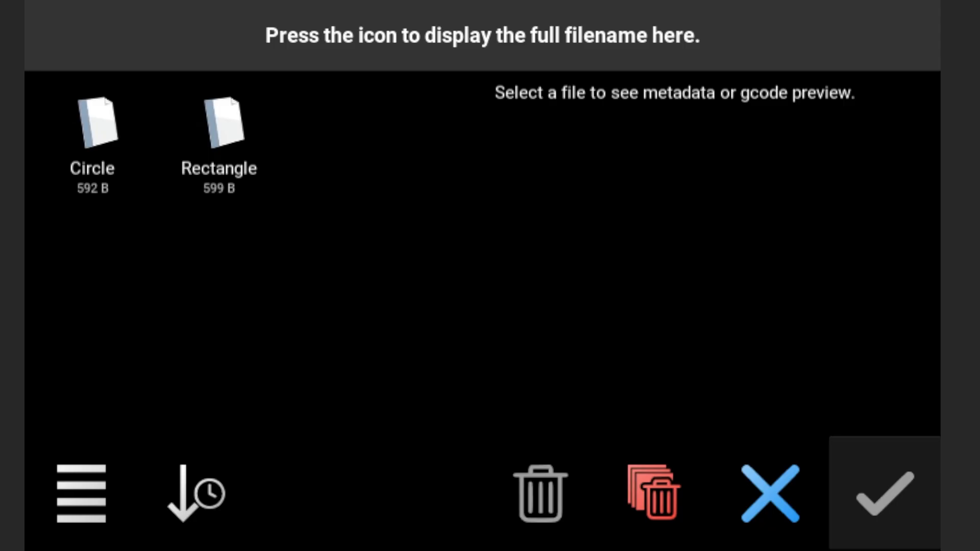
{"action": "left_click", "coordinate": [219, 125]}
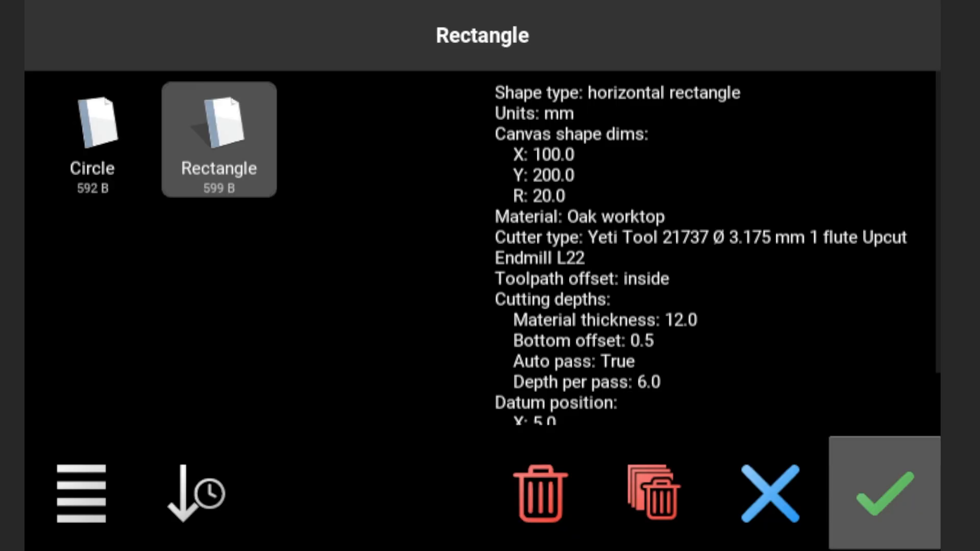
{"action": "left_click", "coordinate": [884, 492]}
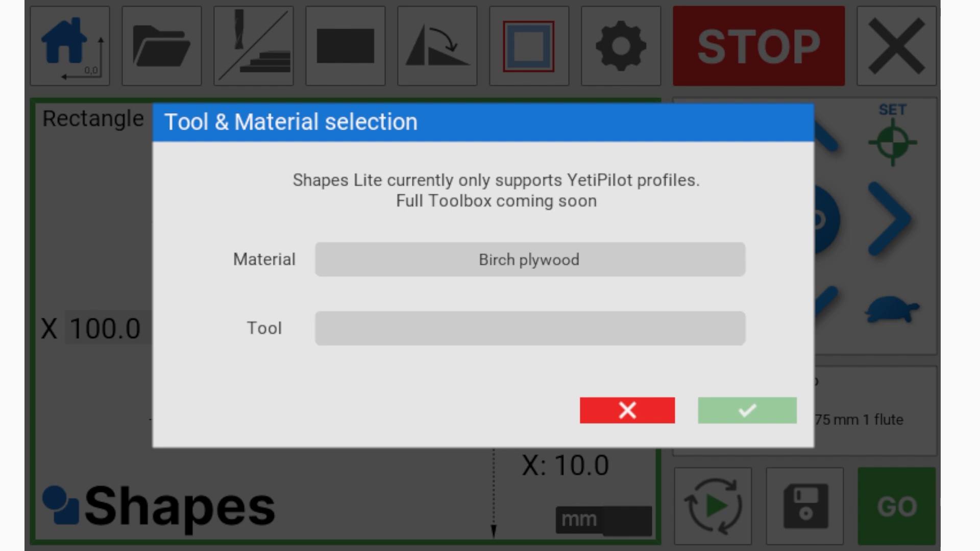
{"action": "left_click", "coordinate": [530, 328]}
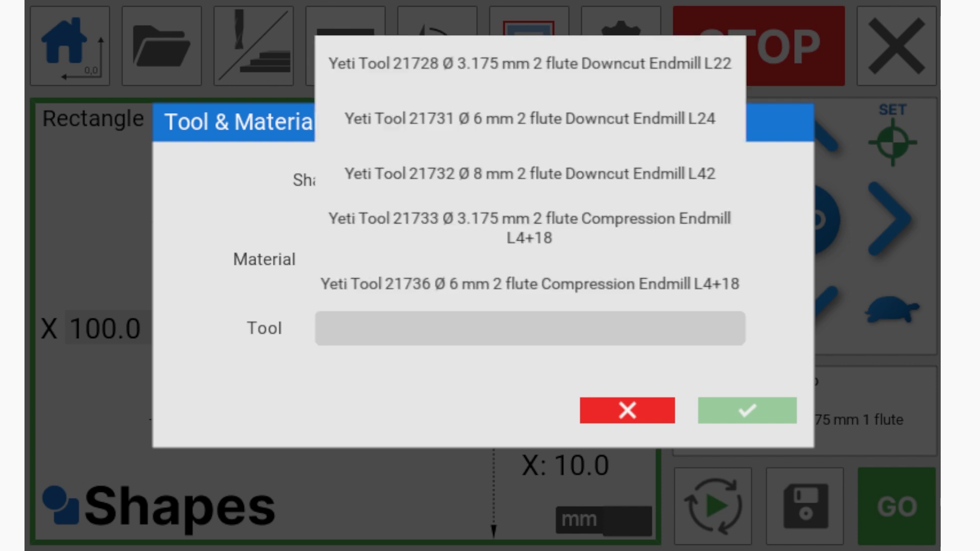
{"action": "left_click", "coordinate": [529, 119]}
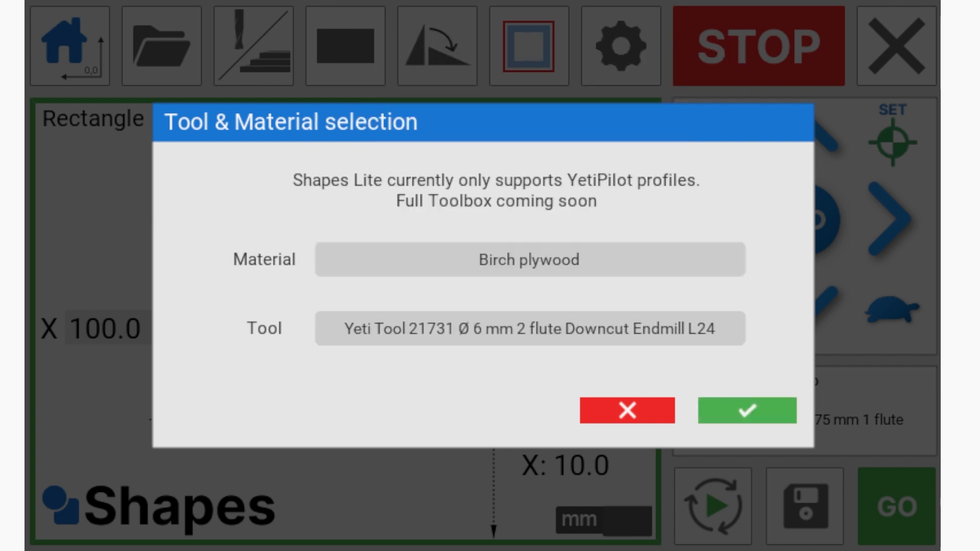
{"action": "left_click", "coordinate": [746, 410]}
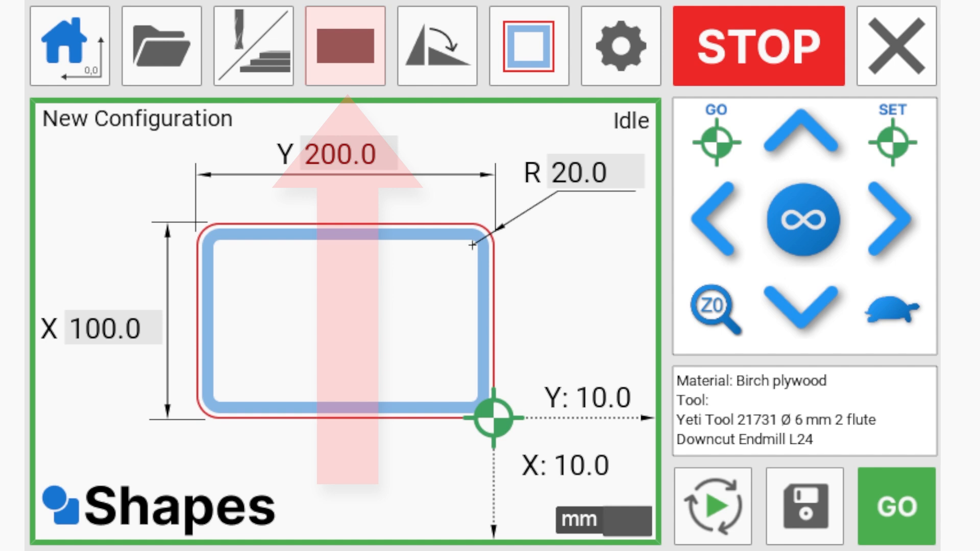
- Try circle and vertical rectangle, return to horizontal rectangle, and set the toolpath outside
{"action": "left_click", "coordinate": [344, 45]}
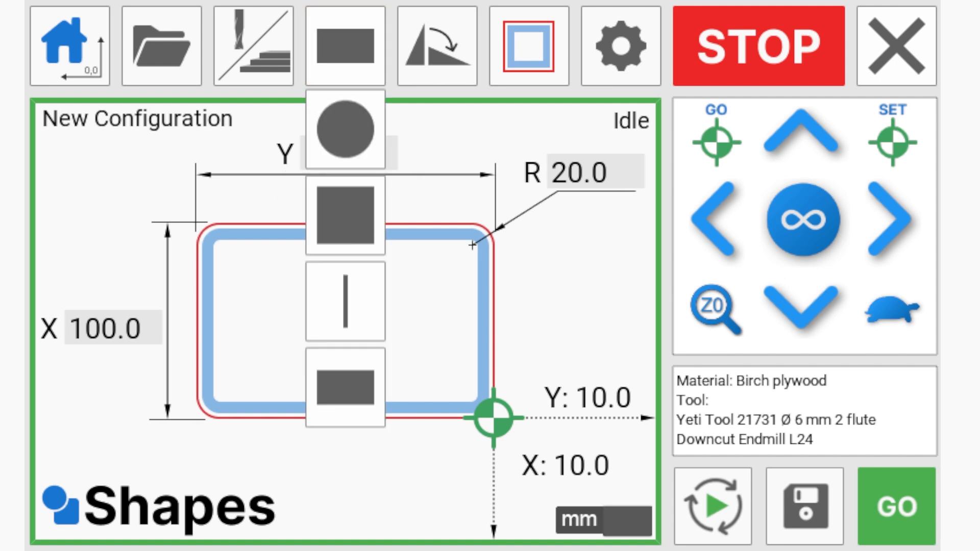
{"action": "left_click", "coordinate": [344, 215]}
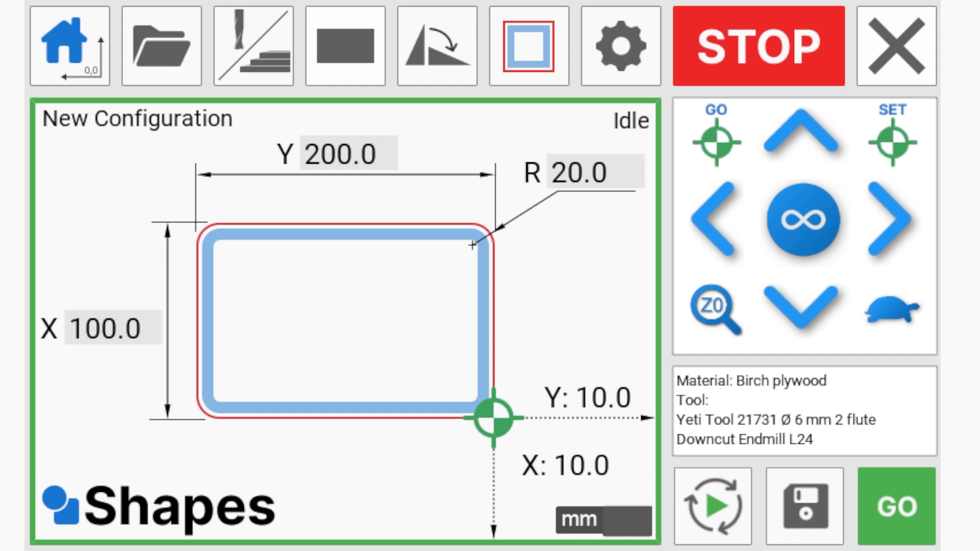
{"action": "left_click", "coordinate": [342, 46]}
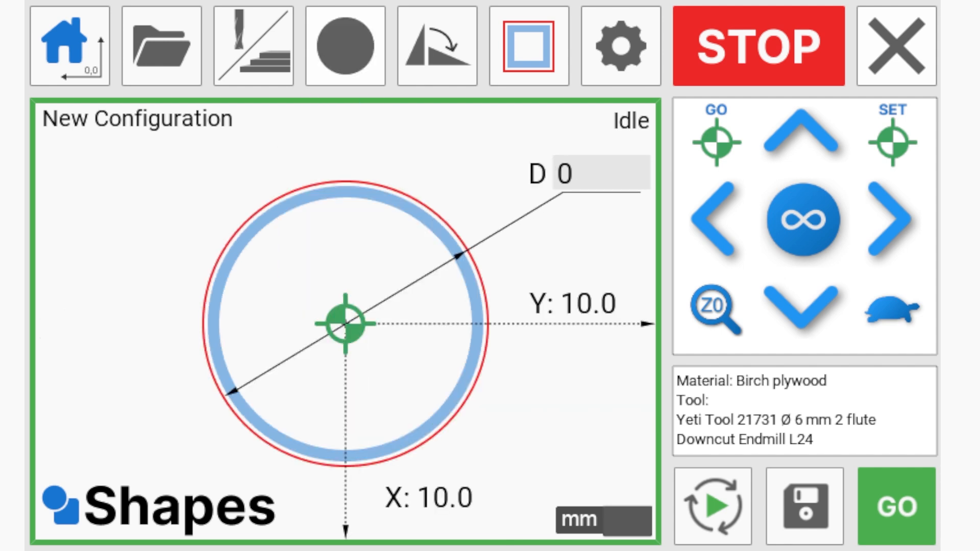
{"action": "left_click", "coordinate": [342, 45]}
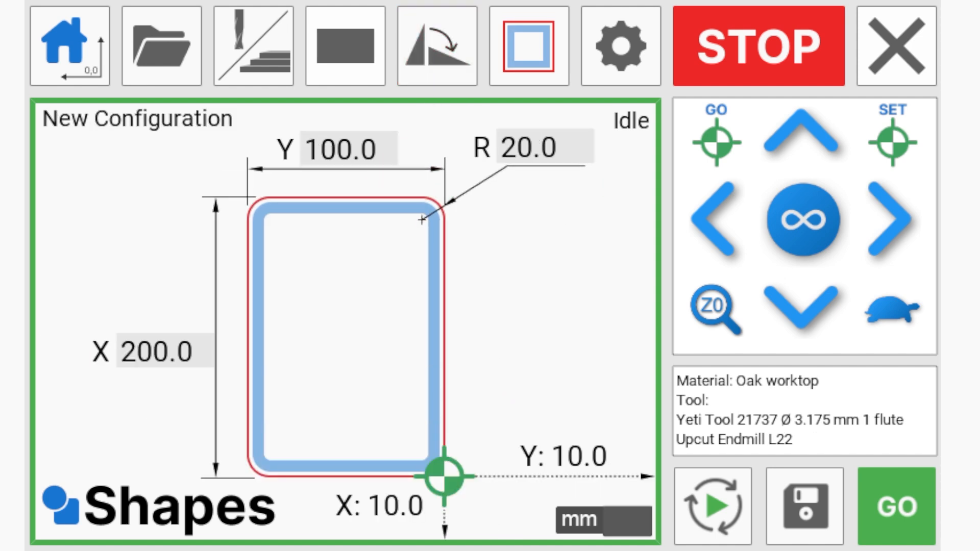
{"action": "left_click", "coordinate": [528, 44]}
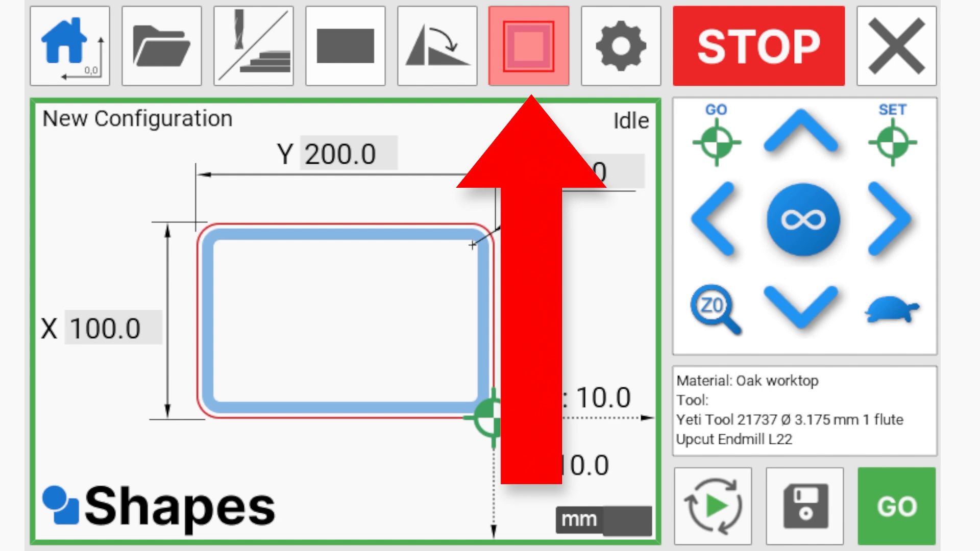
{"action": "left_click", "coordinate": [529, 45]}
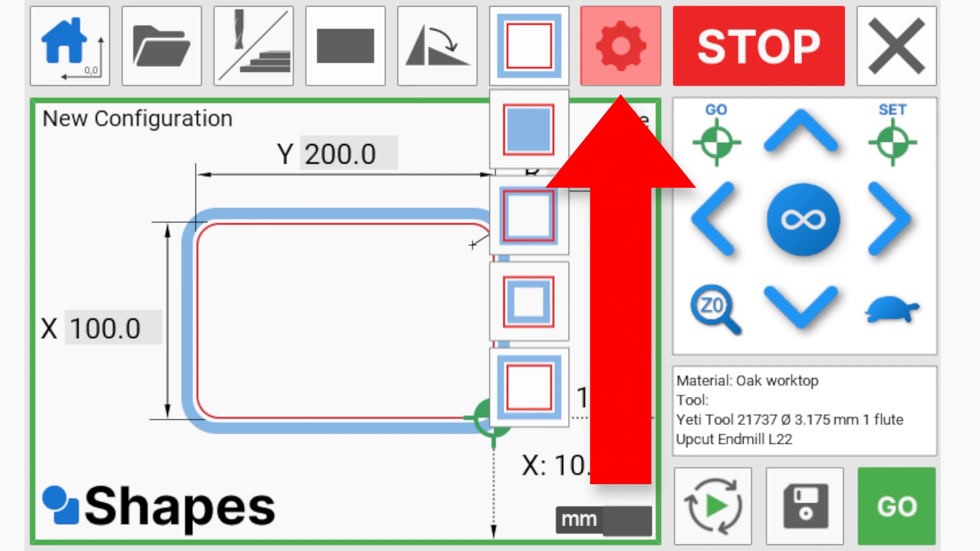
- Set cutting depths to 12.0 mm thickness, 0.5 mm bottom offset, auto passes, tabs on
{"action": "left_click", "coordinate": [619, 45]}
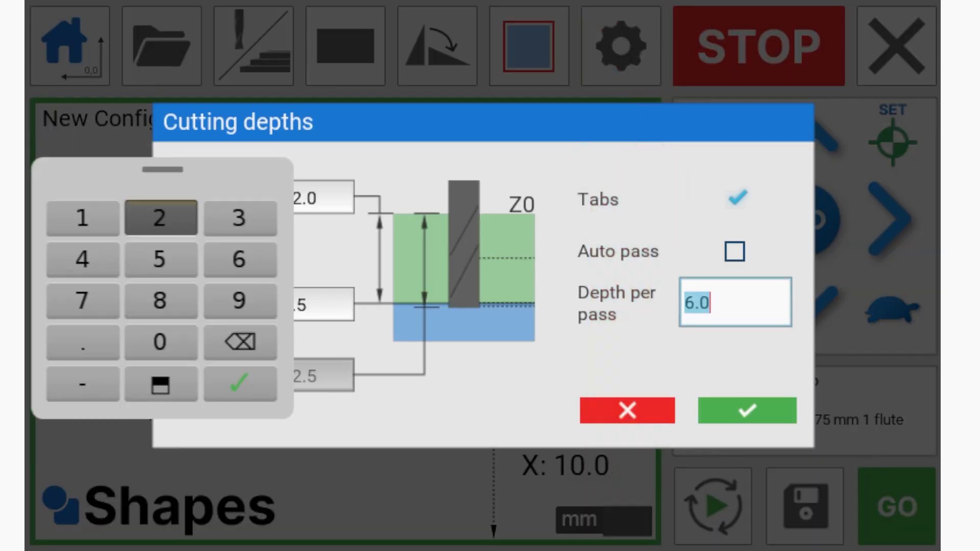
{"action": "left_click", "coordinate": [735, 252]}
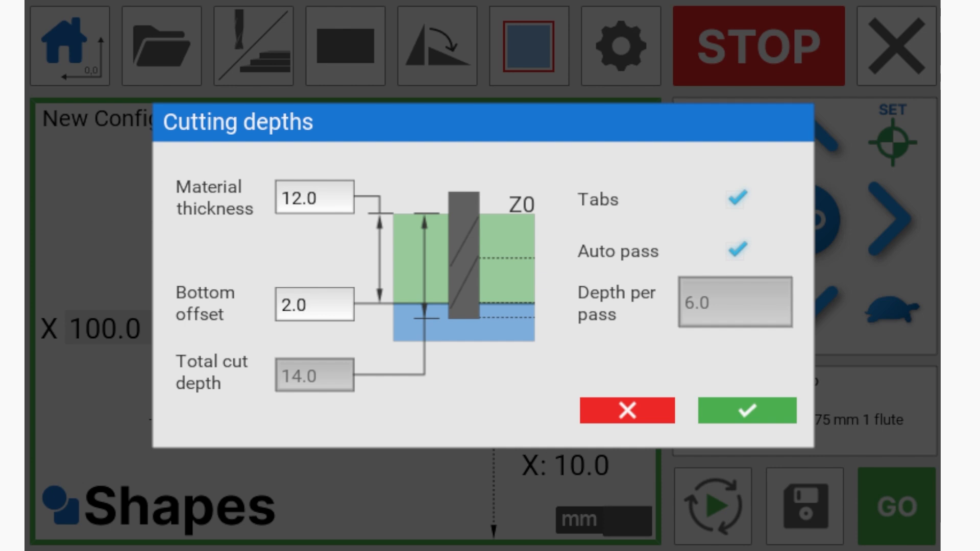
{"action": "left_click", "coordinate": [314, 305]}
{"action": "type", "text": "0.5"}
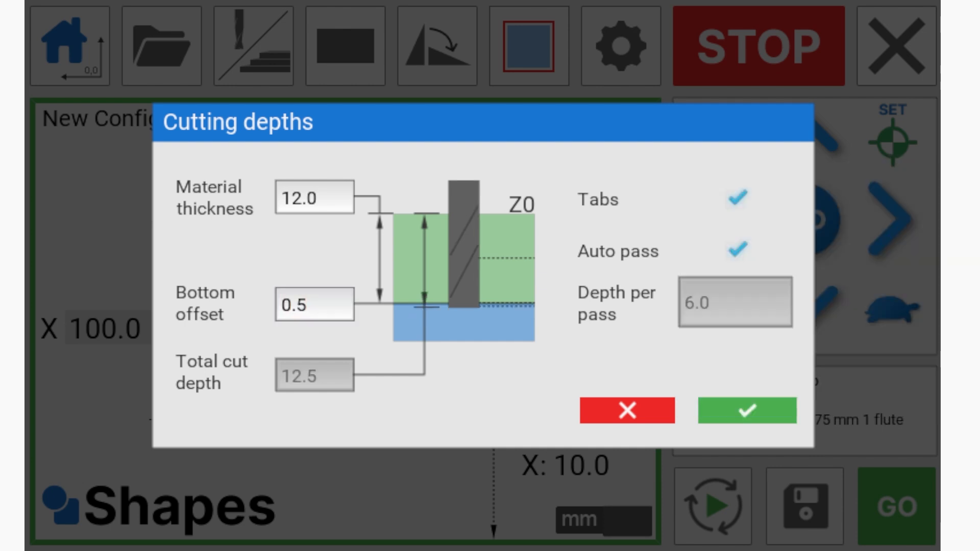
{"action": "left_click", "coordinate": [737, 200]}
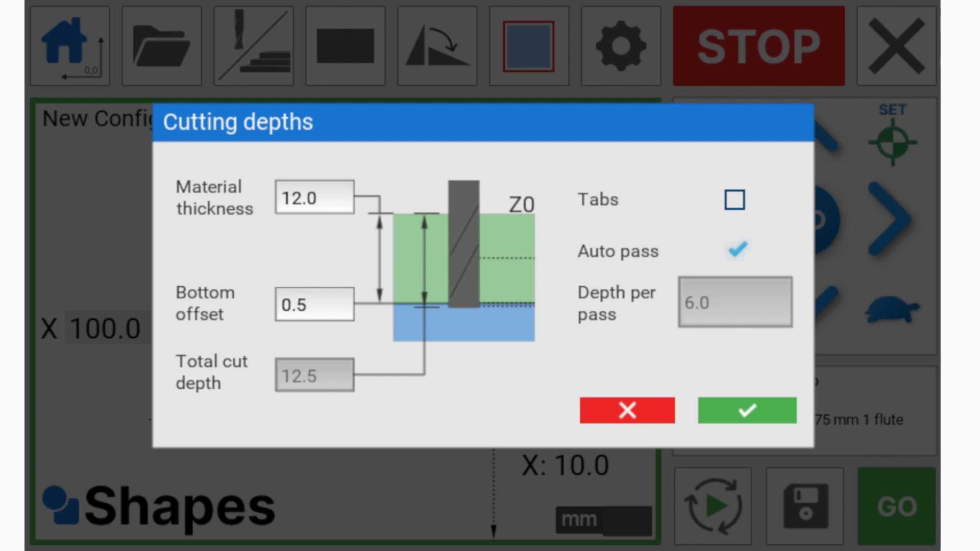
{"action": "left_click", "coordinate": [735, 200]}
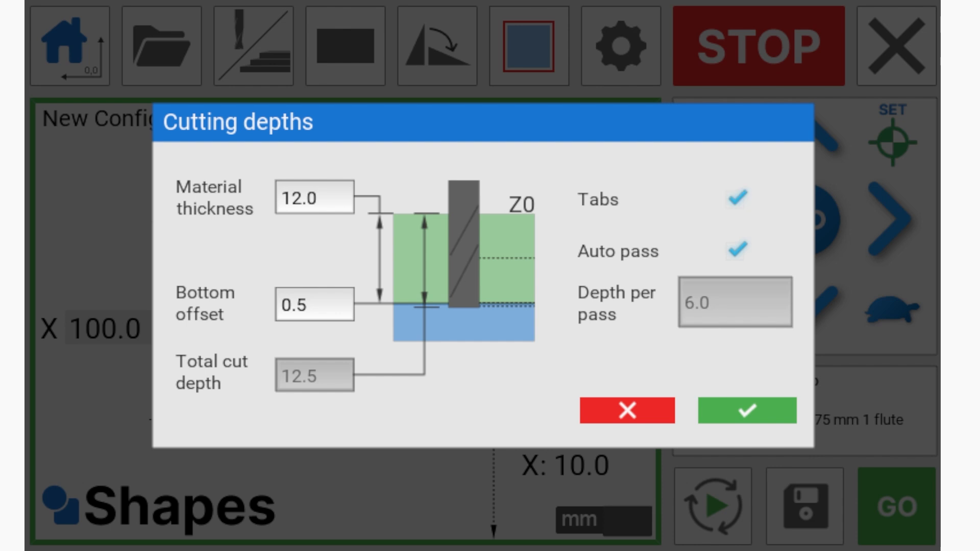
{"action": "left_click", "coordinate": [746, 411]}
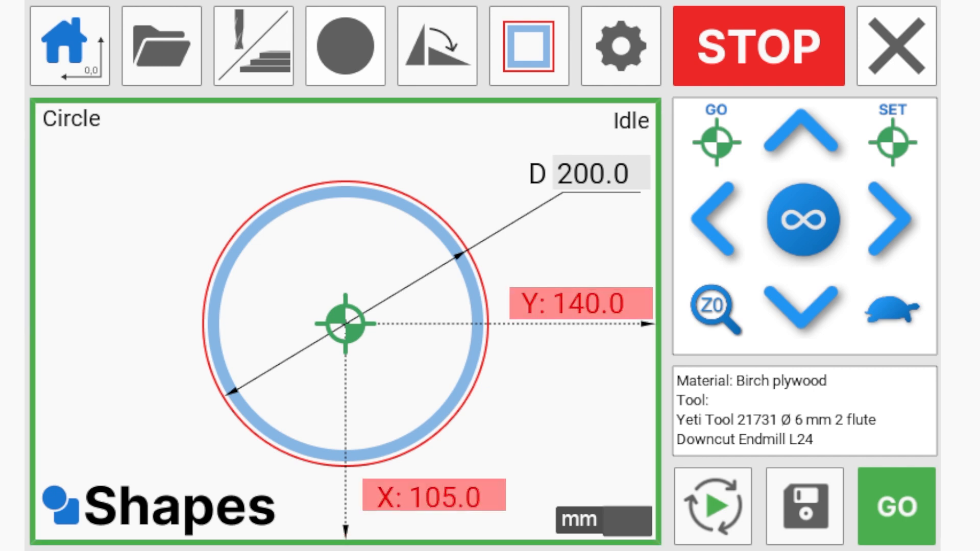
- Set the circle diameter to 300 mm and jog the machine along X to 115.2
{"action": "left_click", "coordinate": [592, 175]}
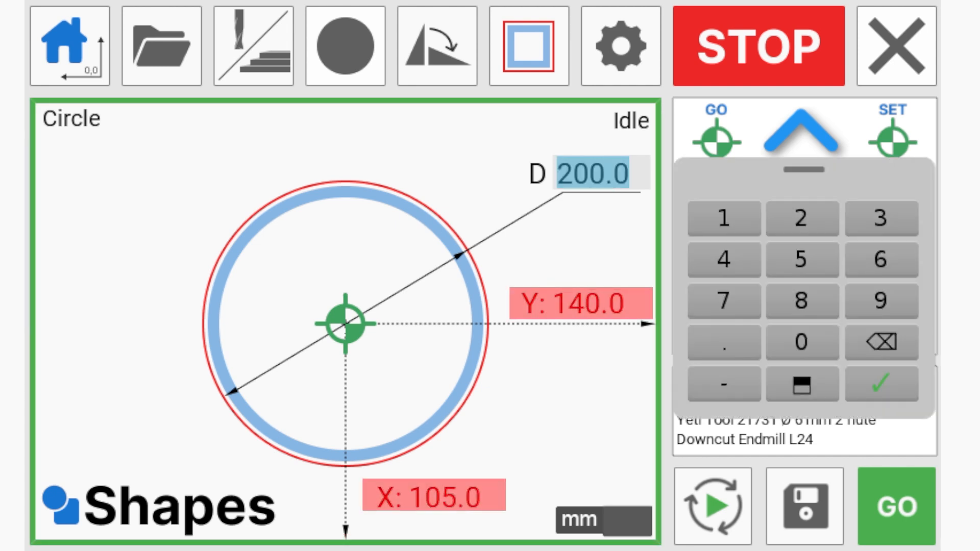
{"action": "type", "text": "30"}
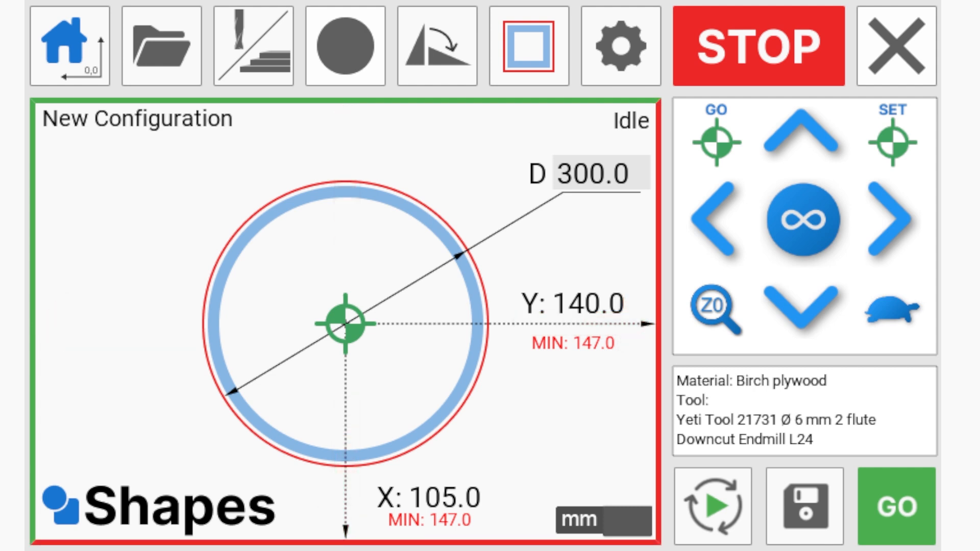
{"action": "left_click", "coordinate": [799, 134]}
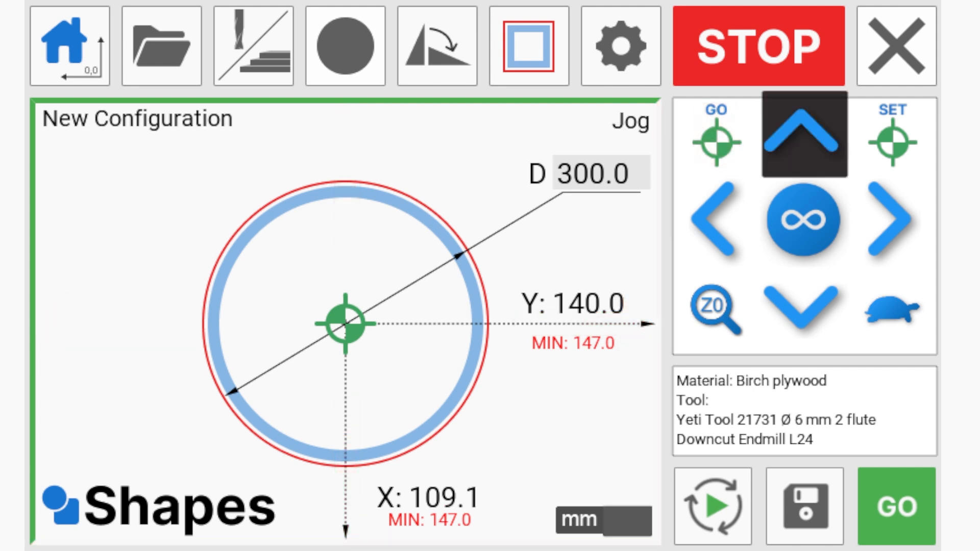
{"action": "left_click", "coordinate": [803, 134]}
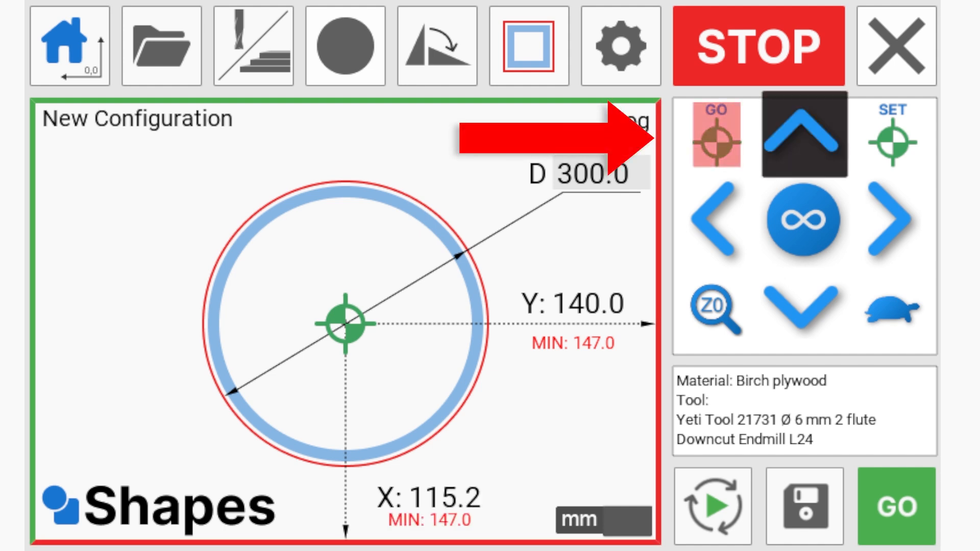
- Jog the machine to X 157.8, Y 162.0 and set that as the X-Y datum
{"action": "left_click", "coordinate": [716, 136]}
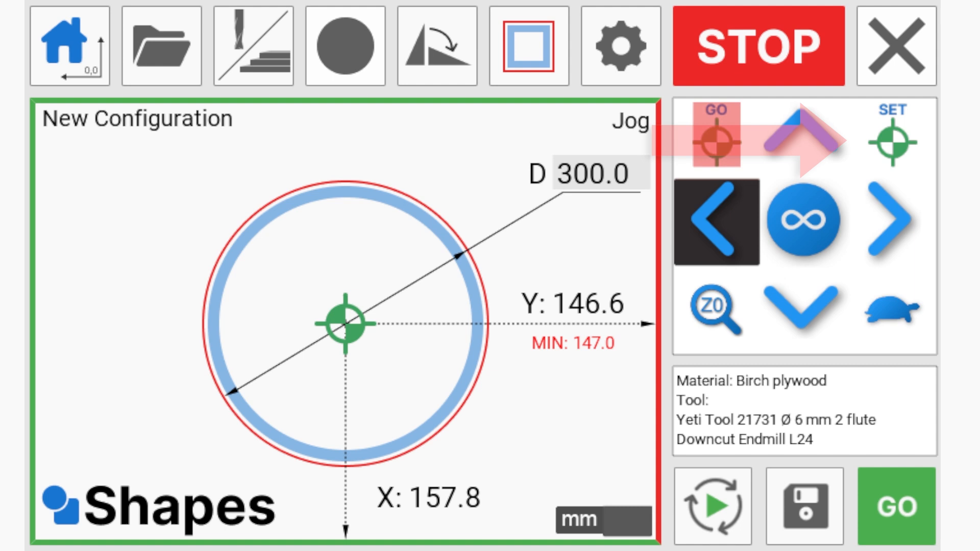
{"action": "left_click", "coordinate": [895, 142]}
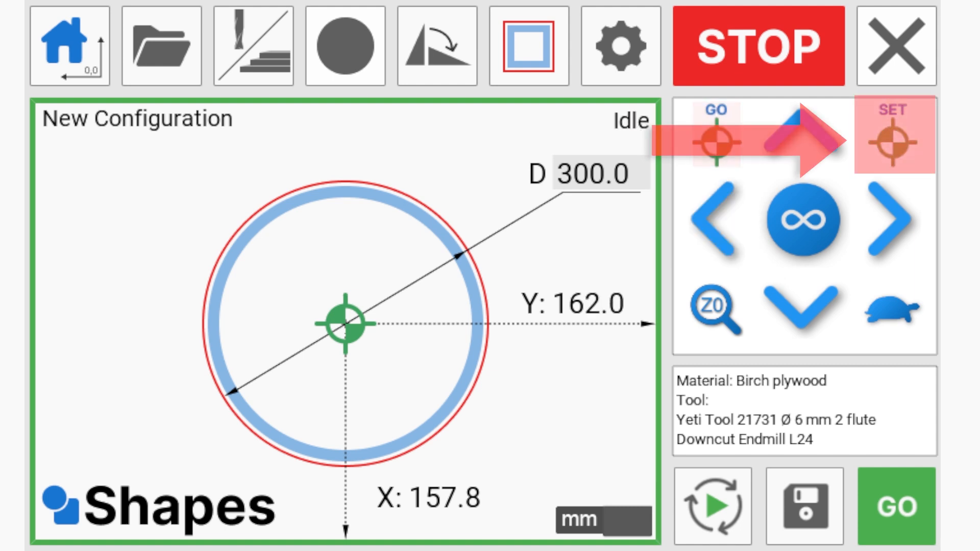
{"action": "left_click", "coordinate": [894, 136]}
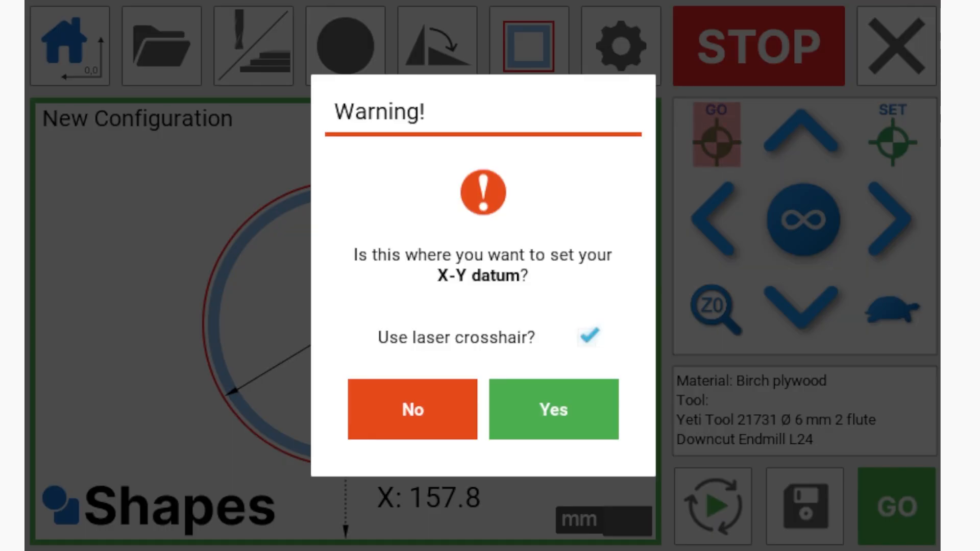
{"action": "left_click", "coordinate": [552, 410]}
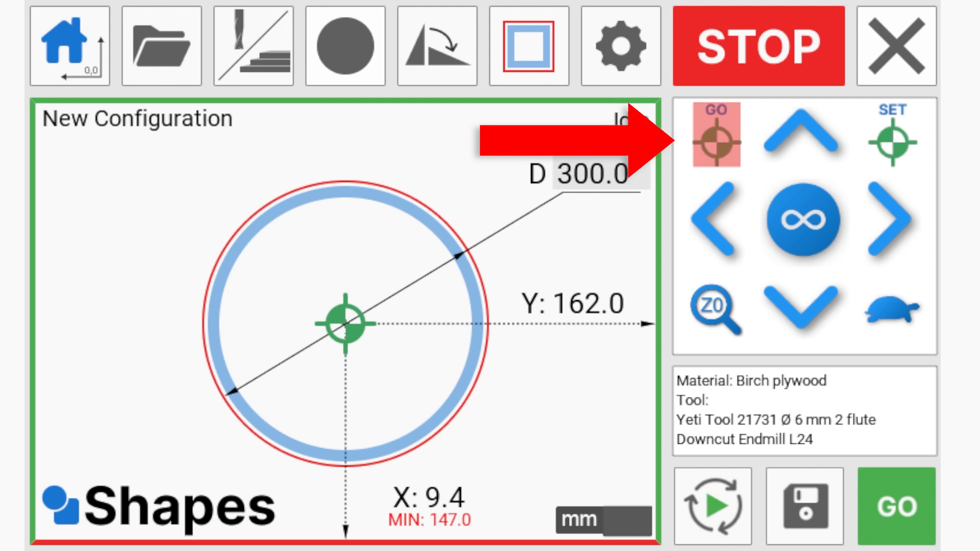
{"action": "left_click", "coordinate": [715, 142]}
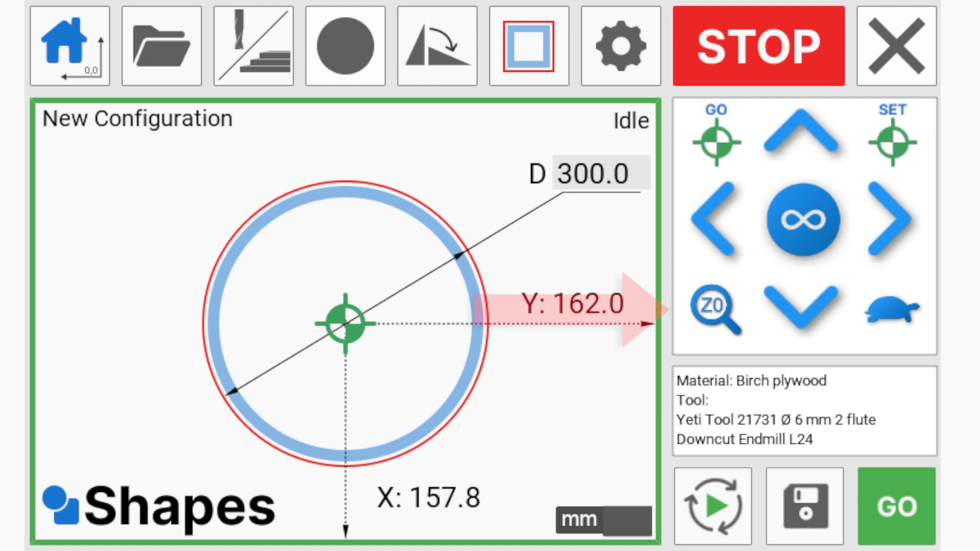
{"action": "left_click", "coordinate": [716, 306]}
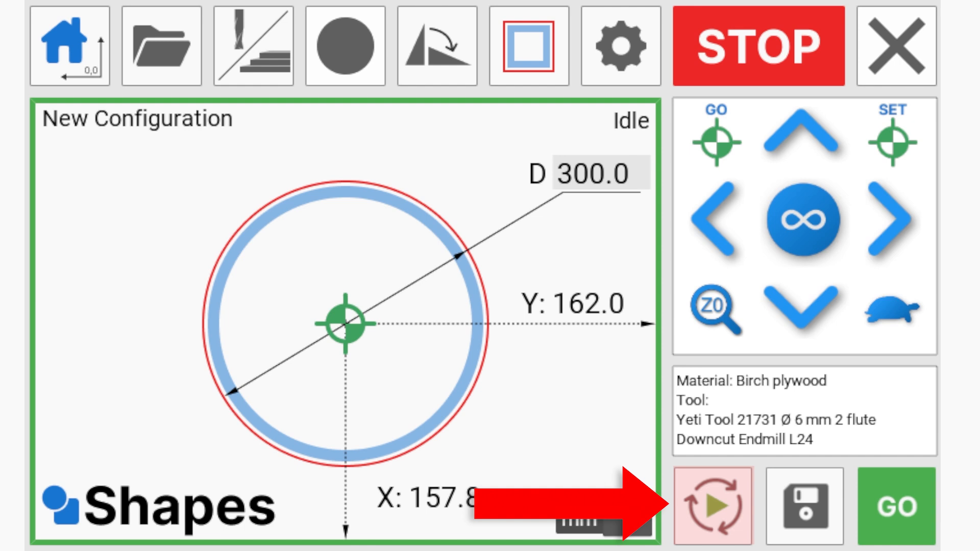
- Simulate the 300 mm circle job, then start the cut with GO
{"action": "left_click", "coordinate": [713, 506]}
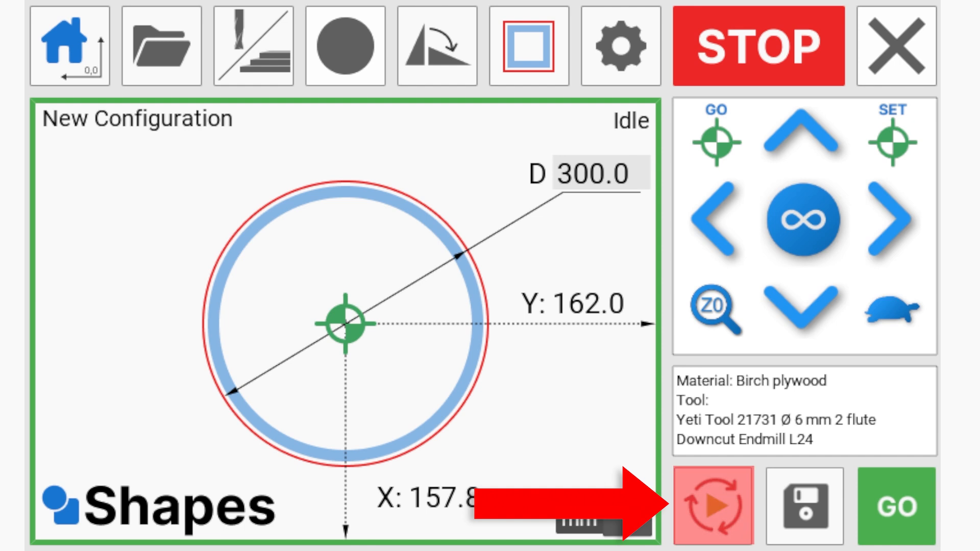
{"action": "left_click", "coordinate": [713, 506]}
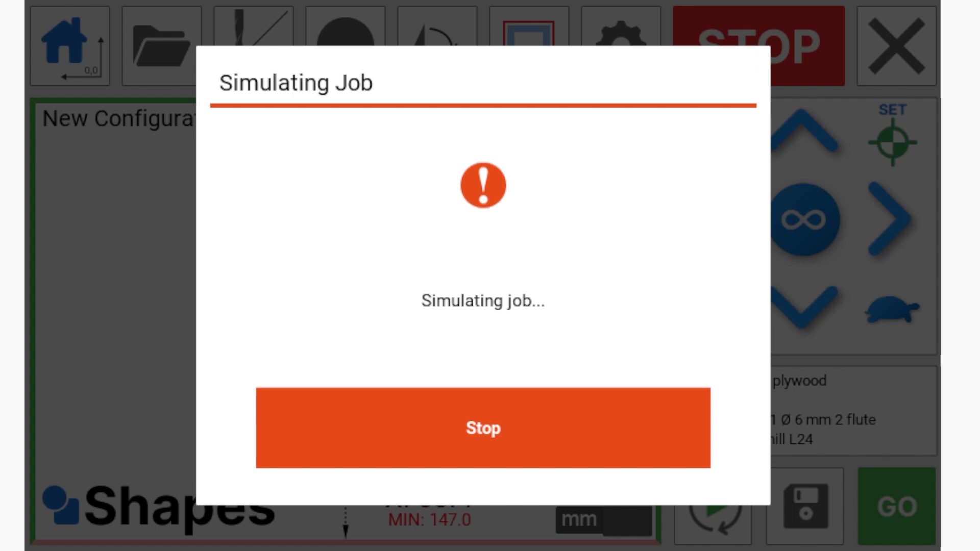
{"action": "left_click", "coordinate": [482, 428]}
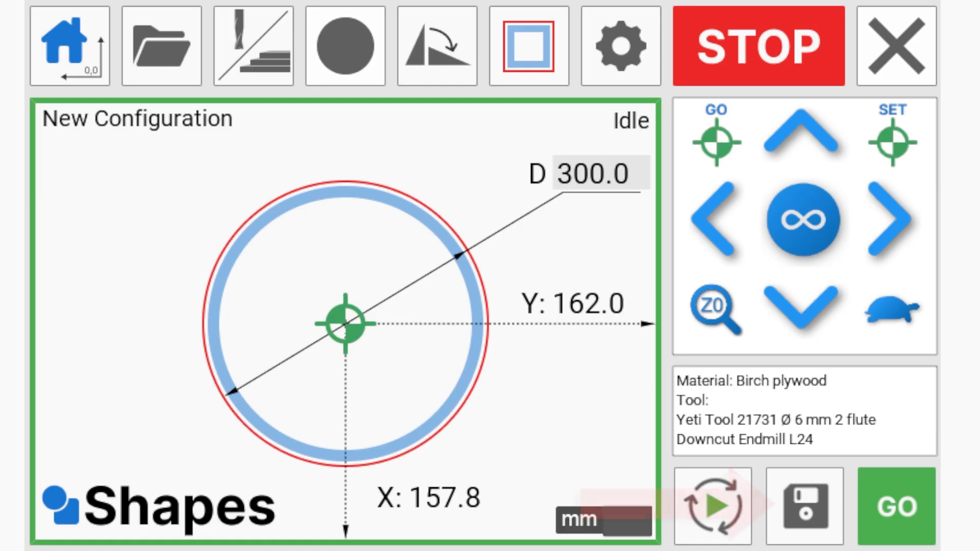
{"action": "left_click", "coordinate": [806, 507]}
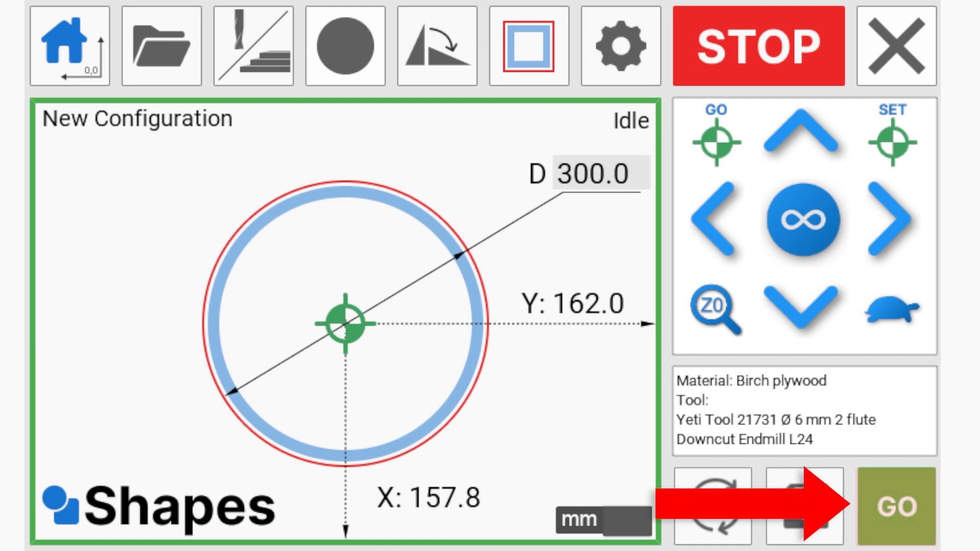
{"action": "left_click", "coordinate": [899, 506]}
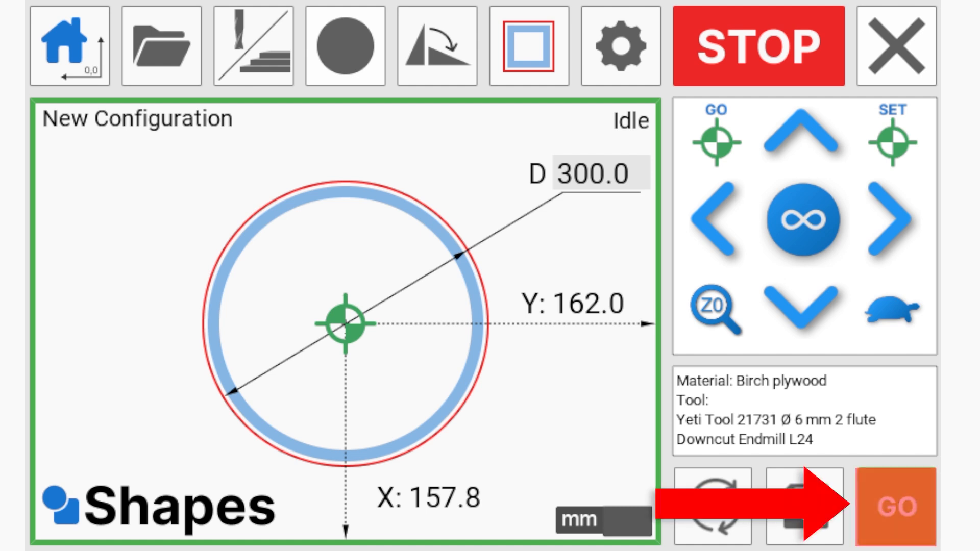
{"action": "left_click", "coordinate": [896, 506]}
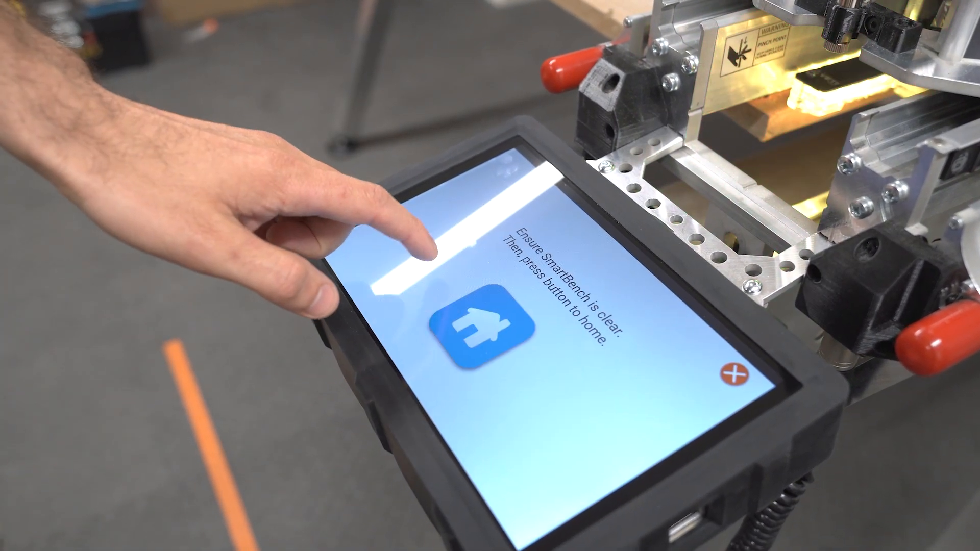